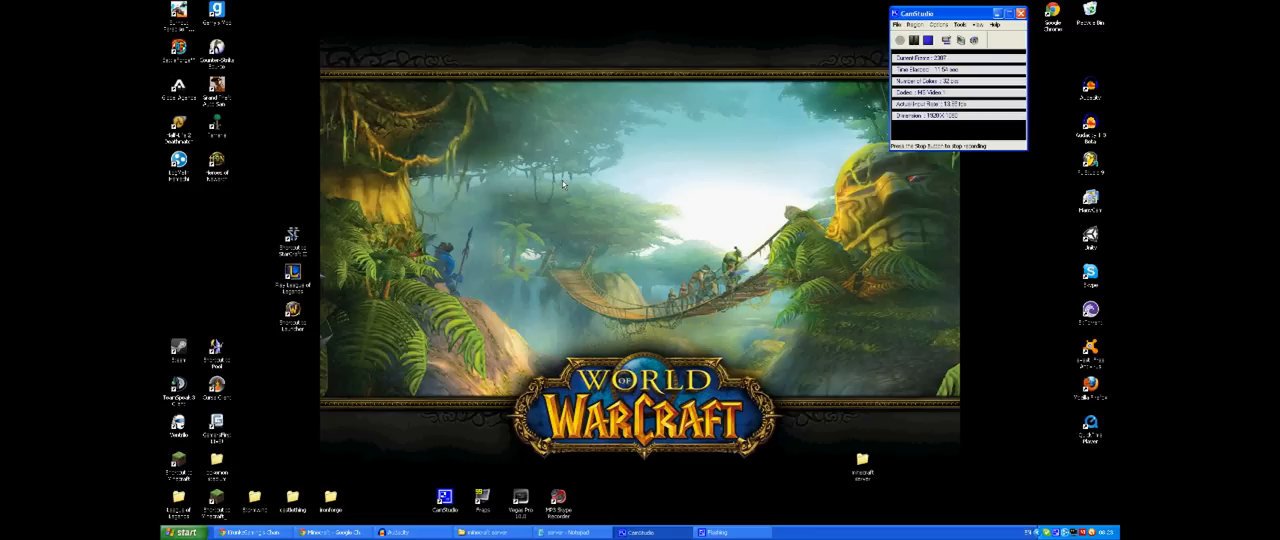
mouse_move(405, 456)
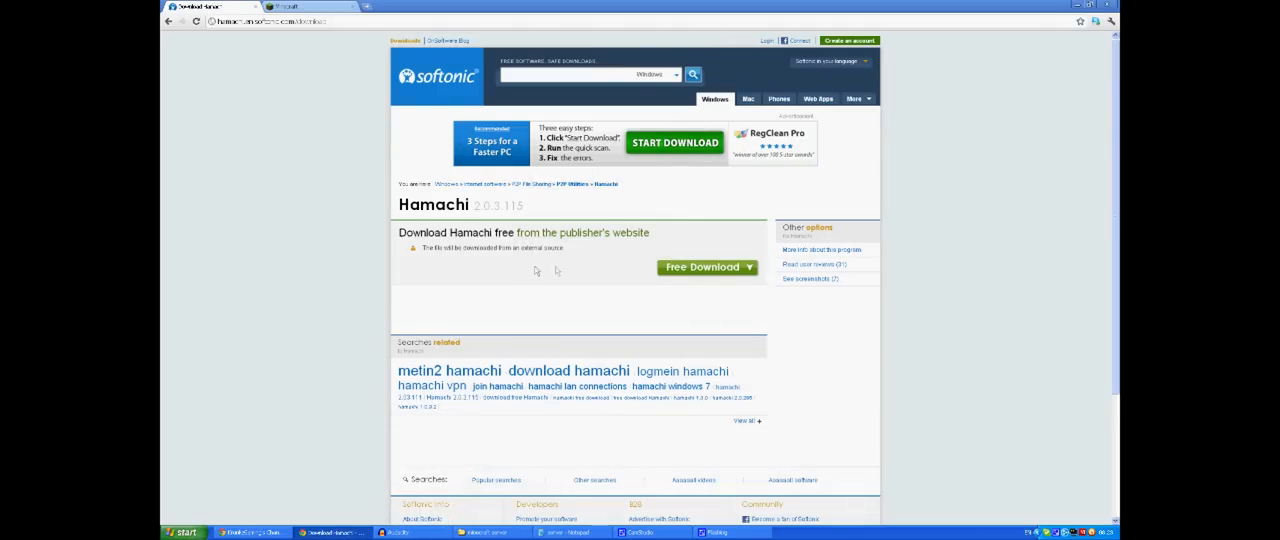
mouse_move(287, 48)
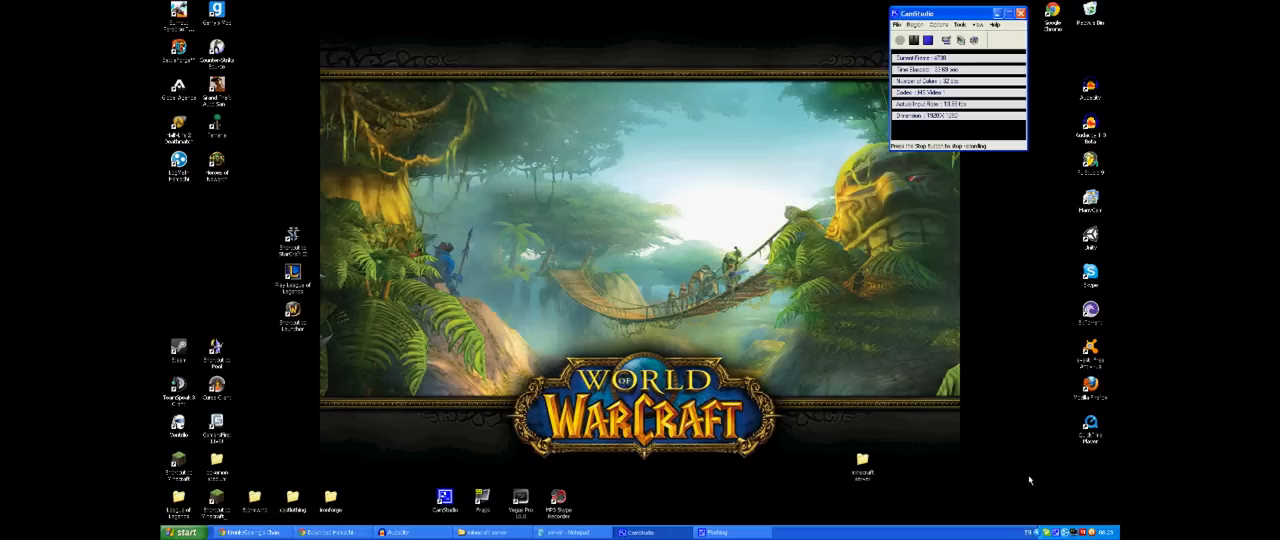
Reposition Hamachi without creating a network, then scroll to the multiplayer server software section
left_click(813, 531)
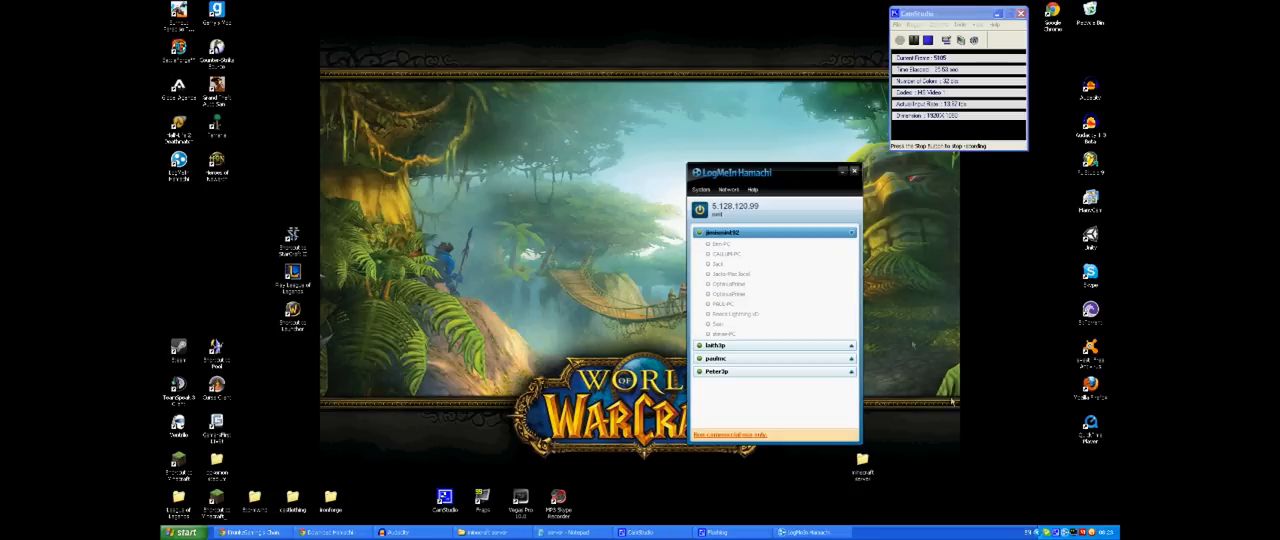
left_click_drag(740, 172, 690, 184)
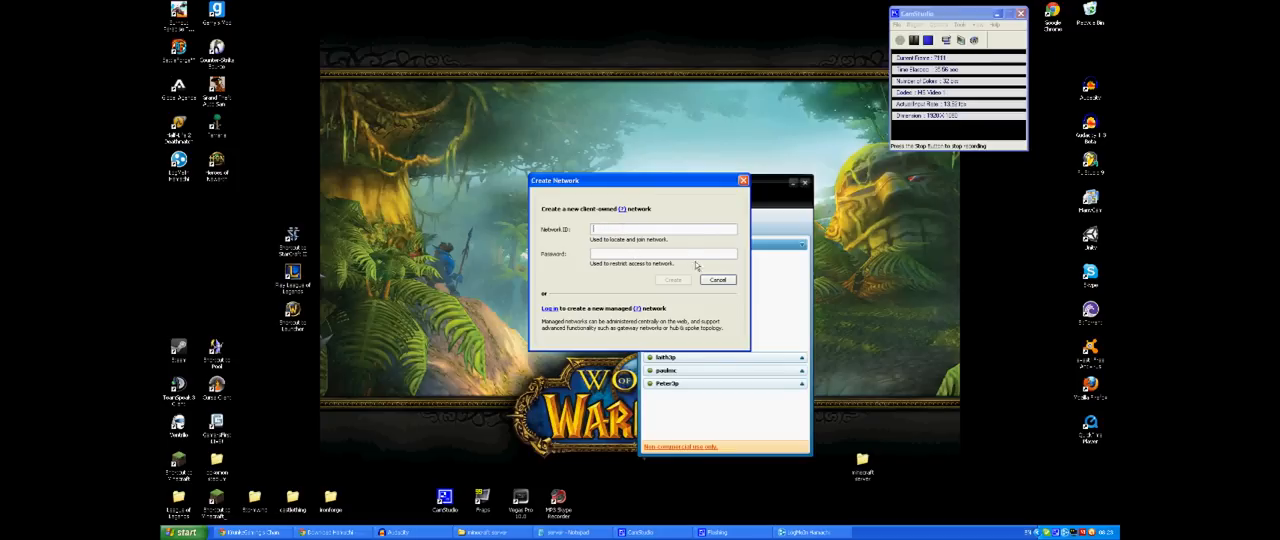
left_click(717, 279)
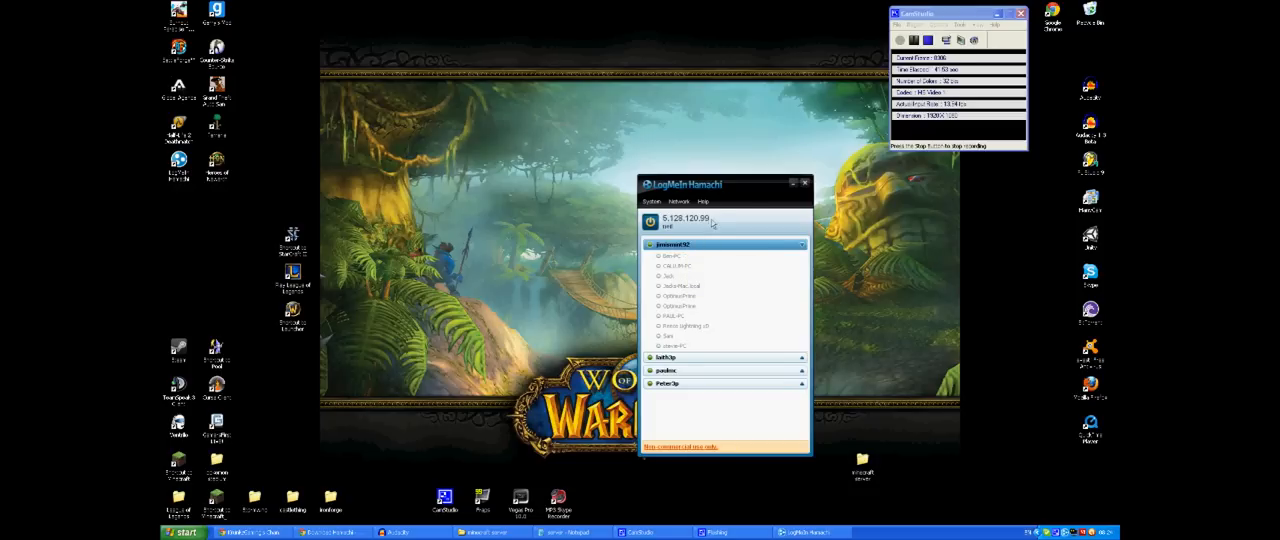
mouse_move(677, 220)
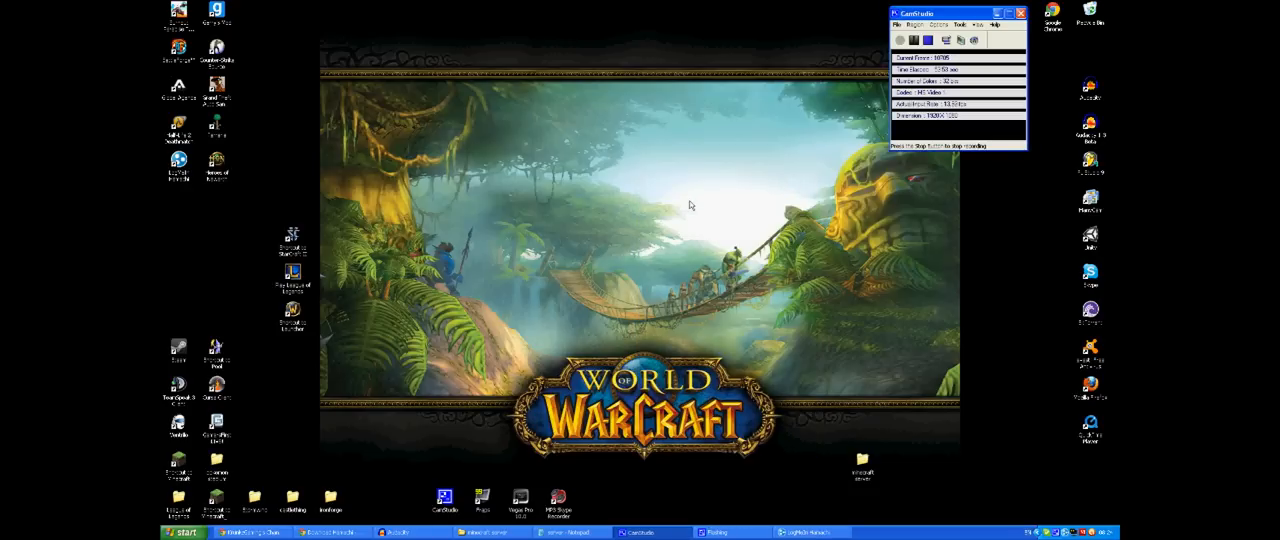
mouse_move(675, 218)
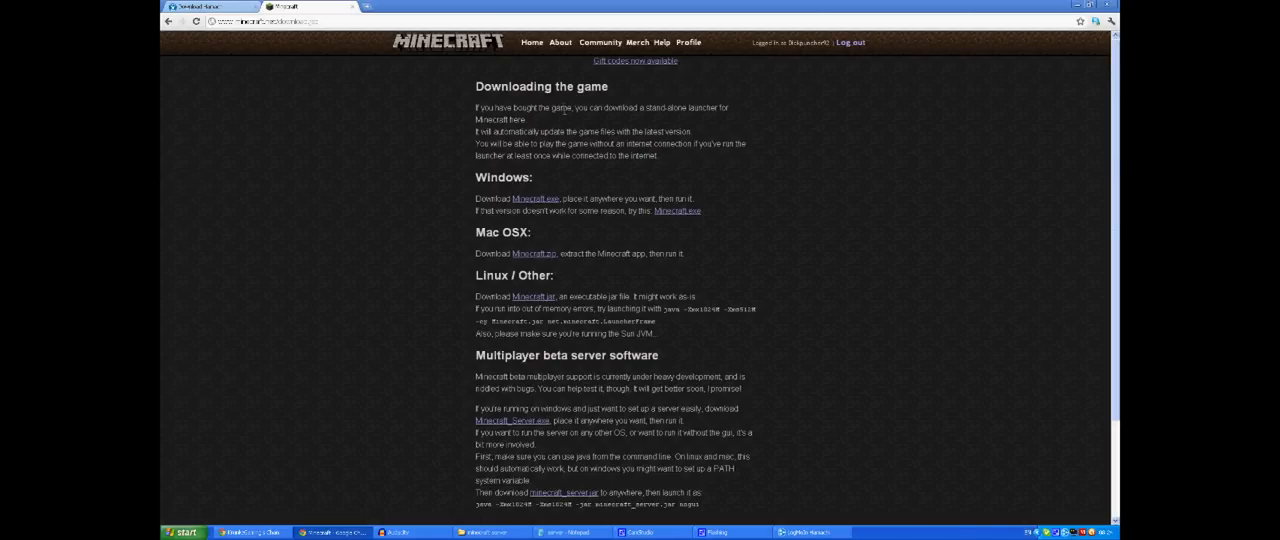
scroll("down", 3)
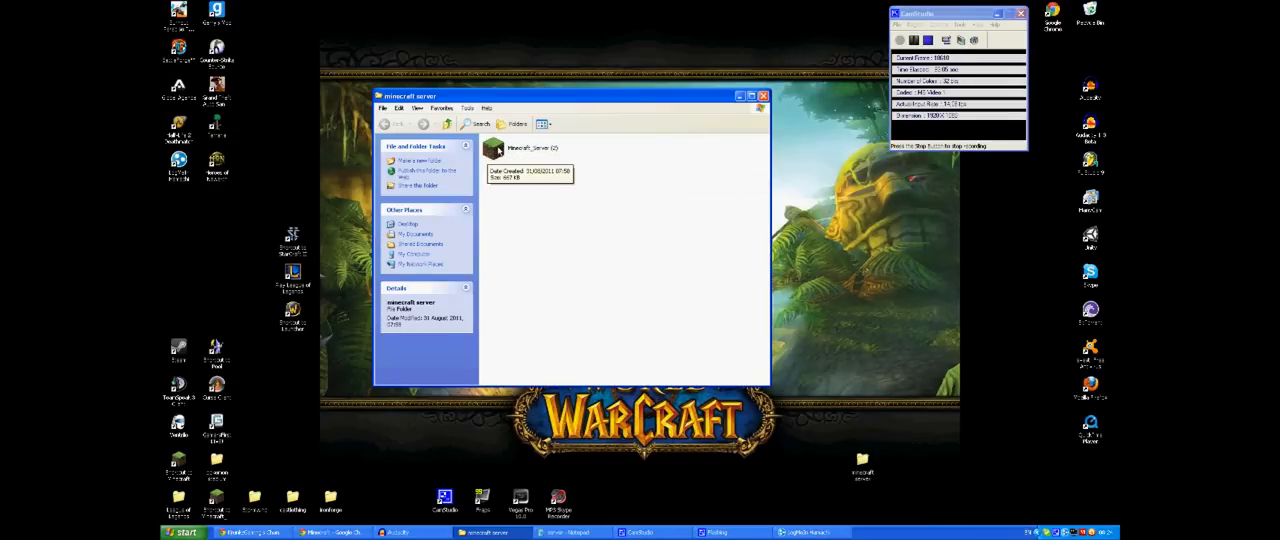
Run Minecraft_Server (2), allowing it past the unverified-publisher security warning
double_click(493, 148)
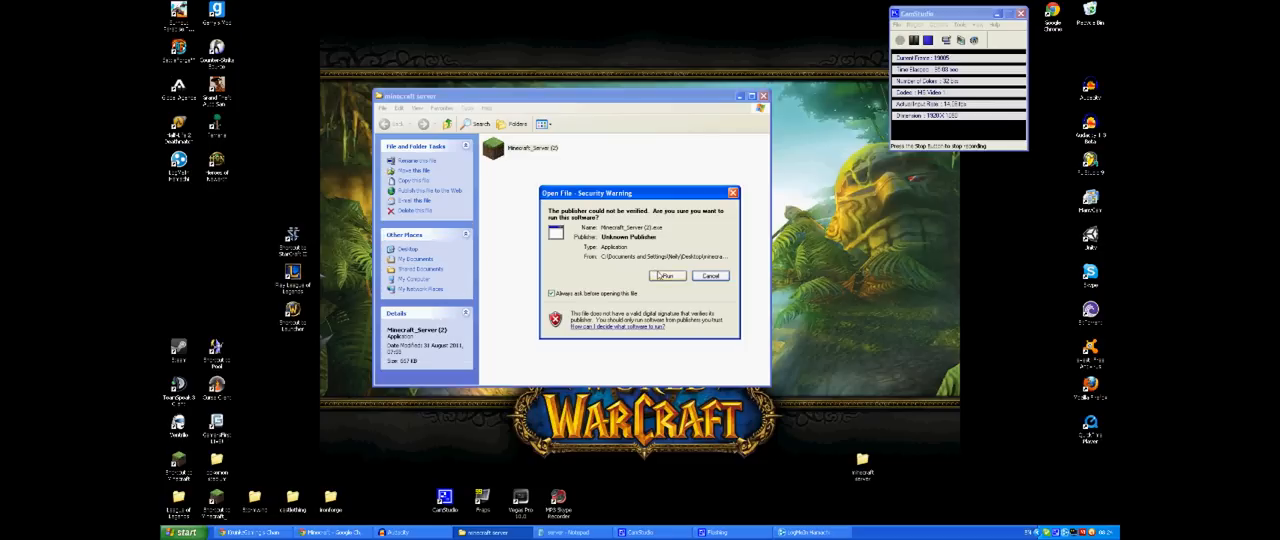
left_click(667, 275)
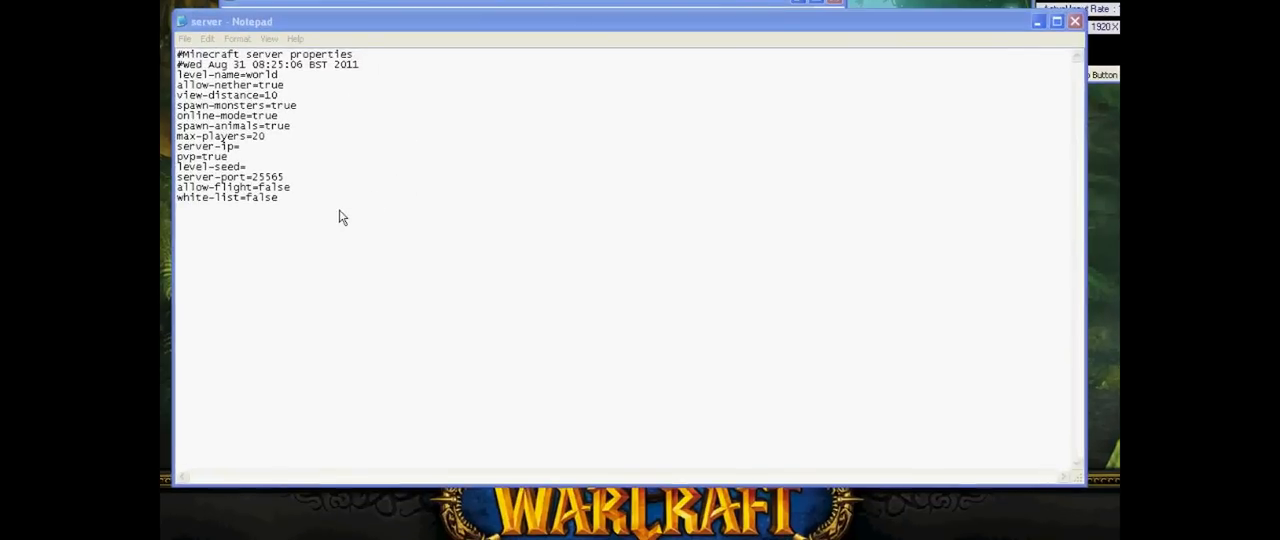
Replace the default properties and rename the level to 'awesome world of awesomness'
key("ctrl+a")
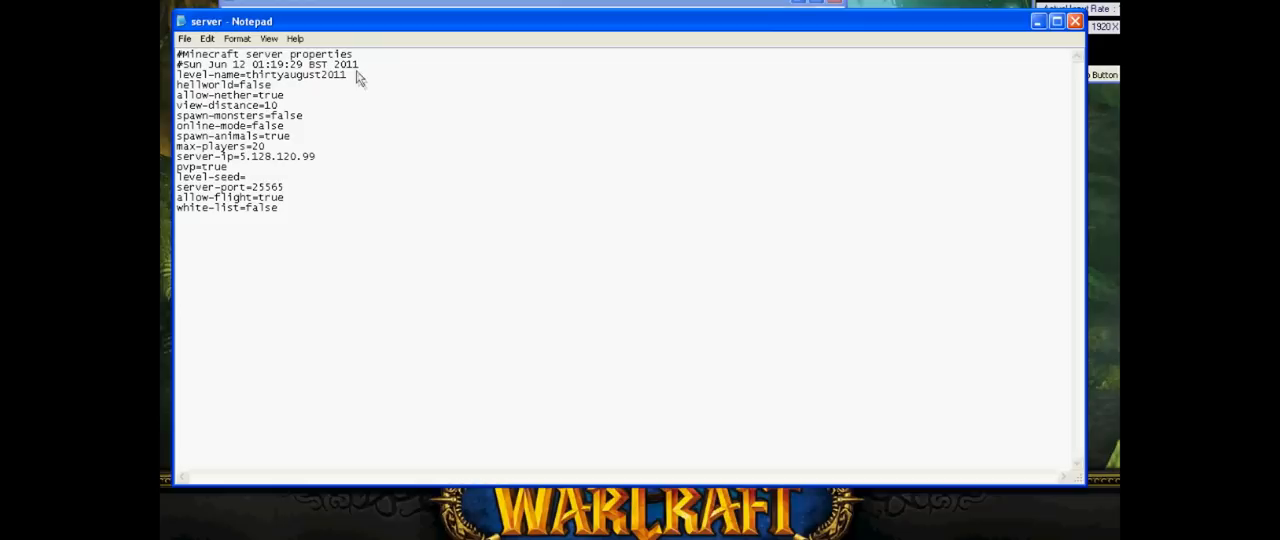
double_click(295, 74)
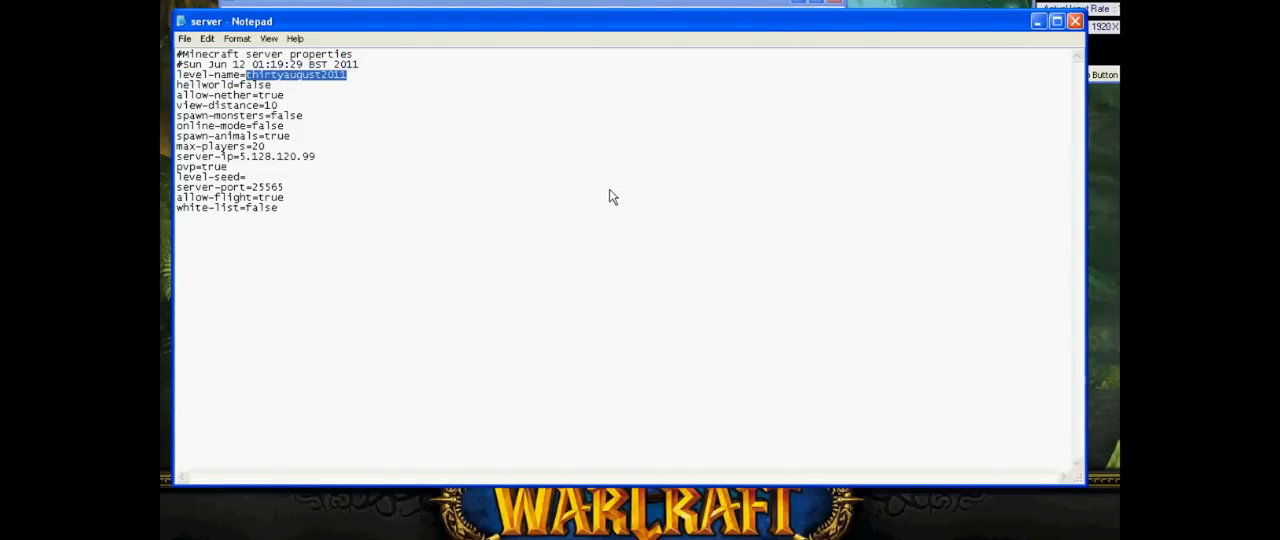
type("awesome worl")
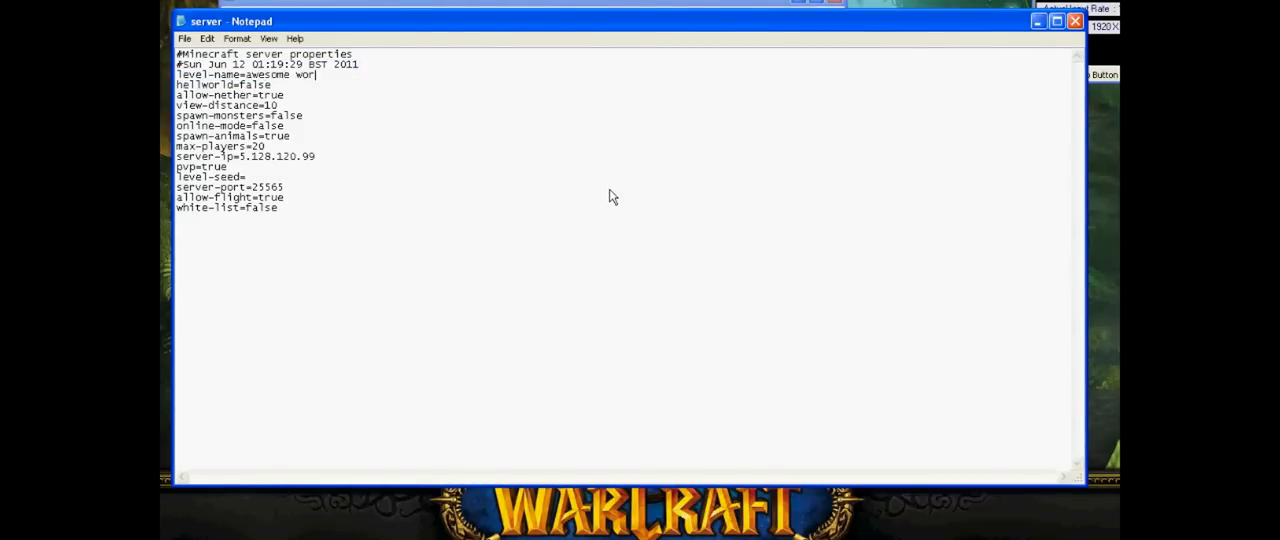
type("ld of awesome")
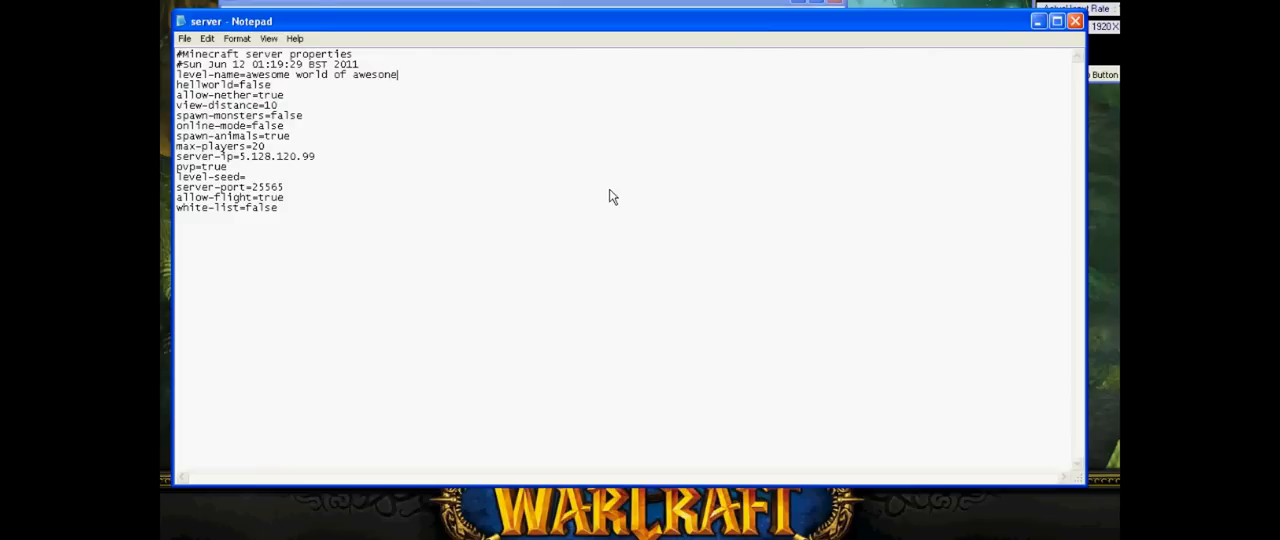
type("ness")
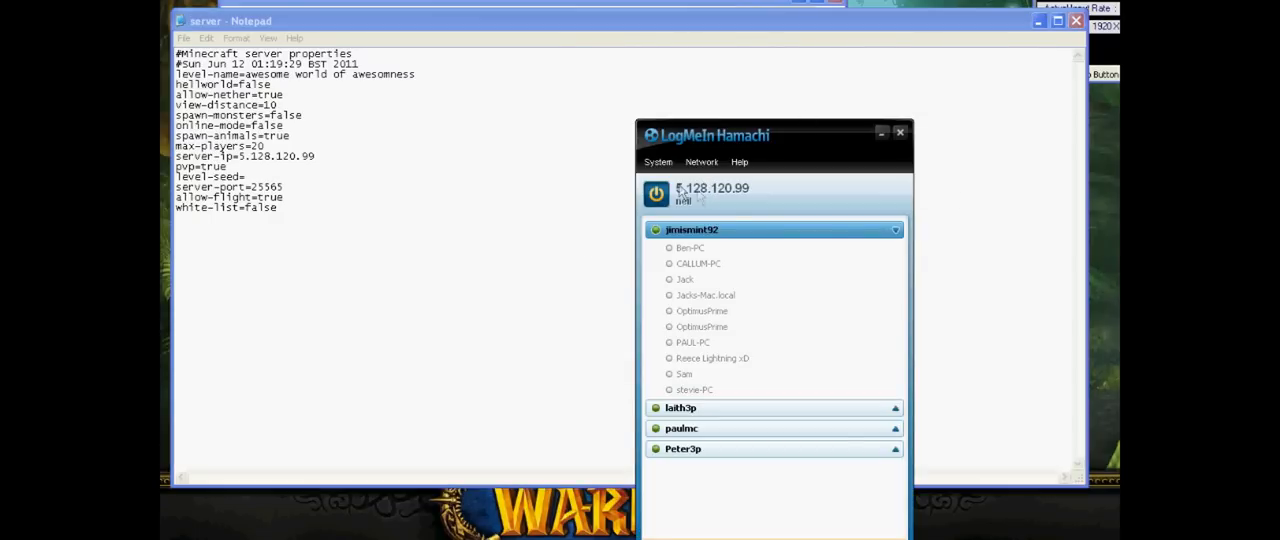
mouse_move(255, 166)
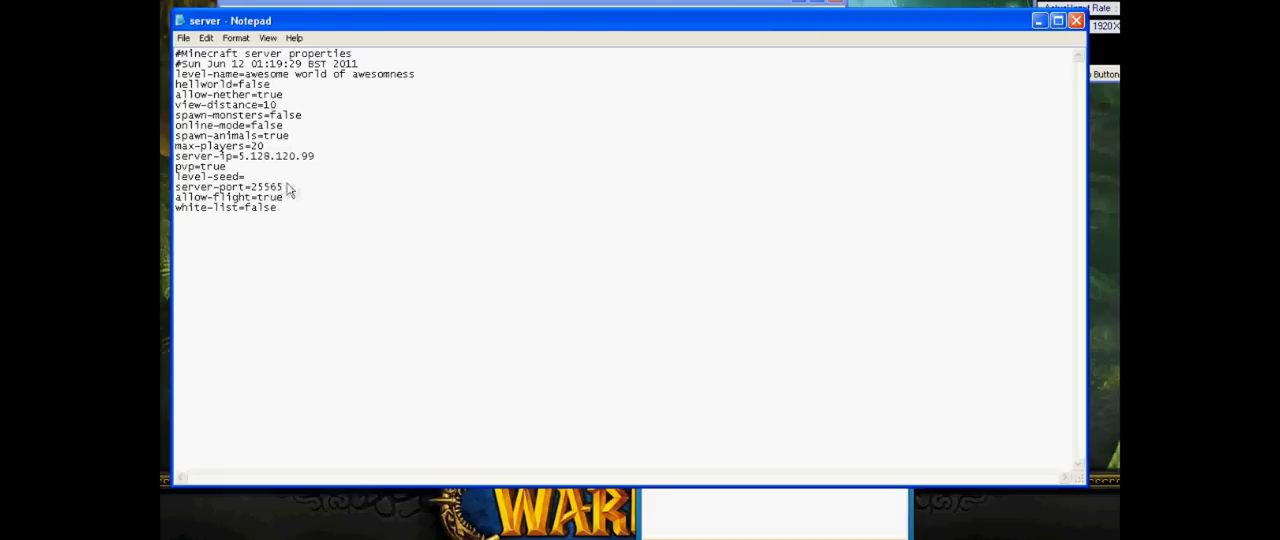
Check the empty level-seed value, then show the minecraft server folder's generated files
left_click(244, 176)
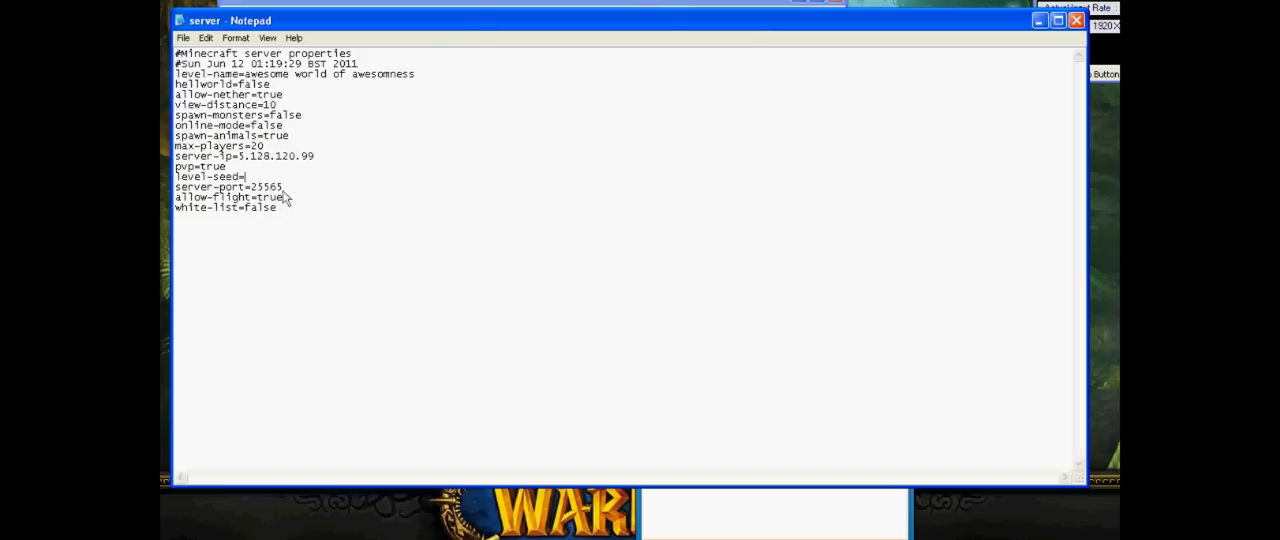
mouse_move(290, 188)
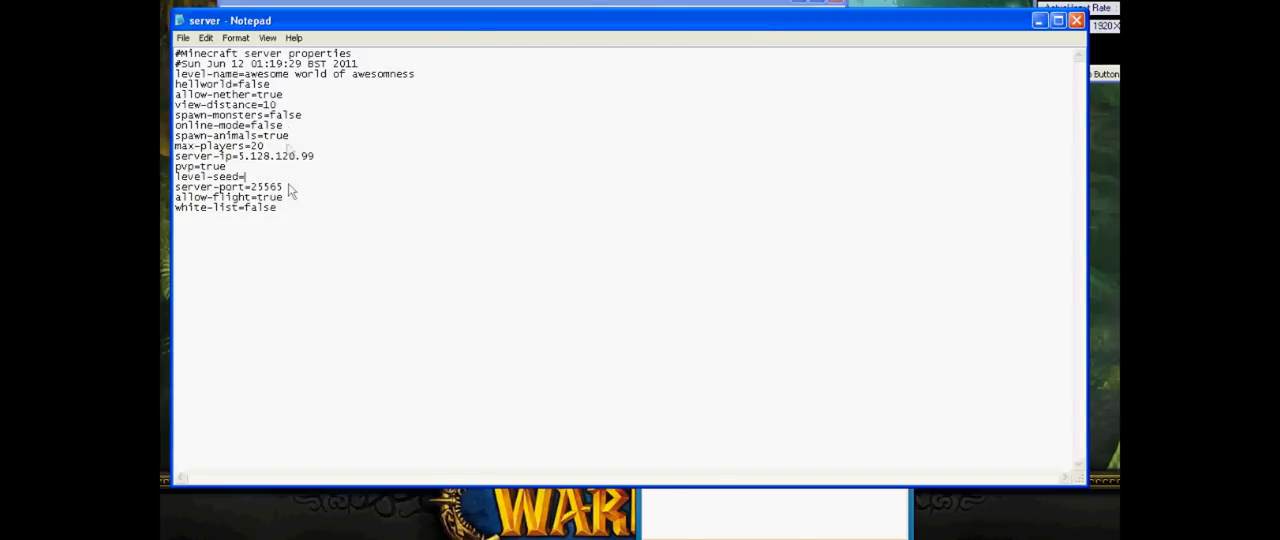
left_click(183, 38)
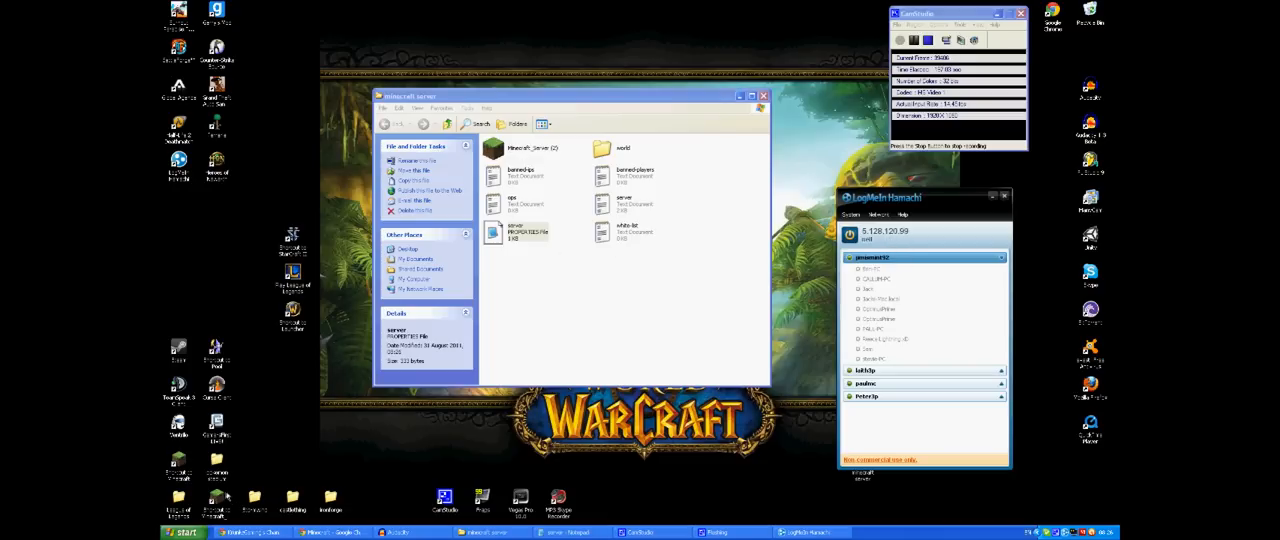
Launch Minecraft_Server (2) and move its console window aside once it reports Done
double_click(491, 232)
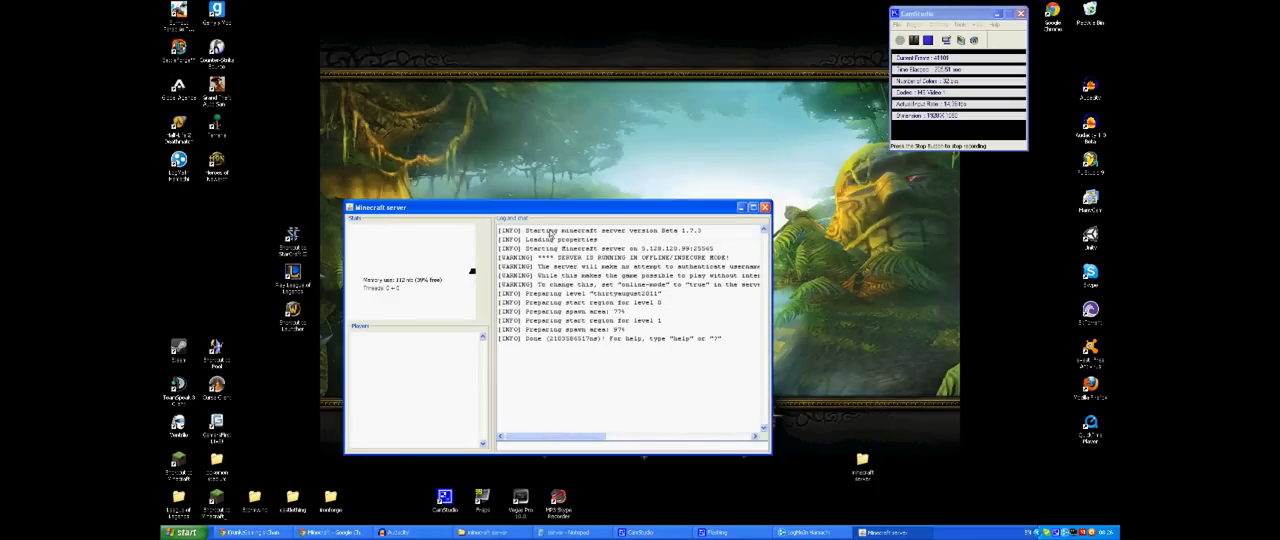
left_click_drag(600, 207, 600, 133)
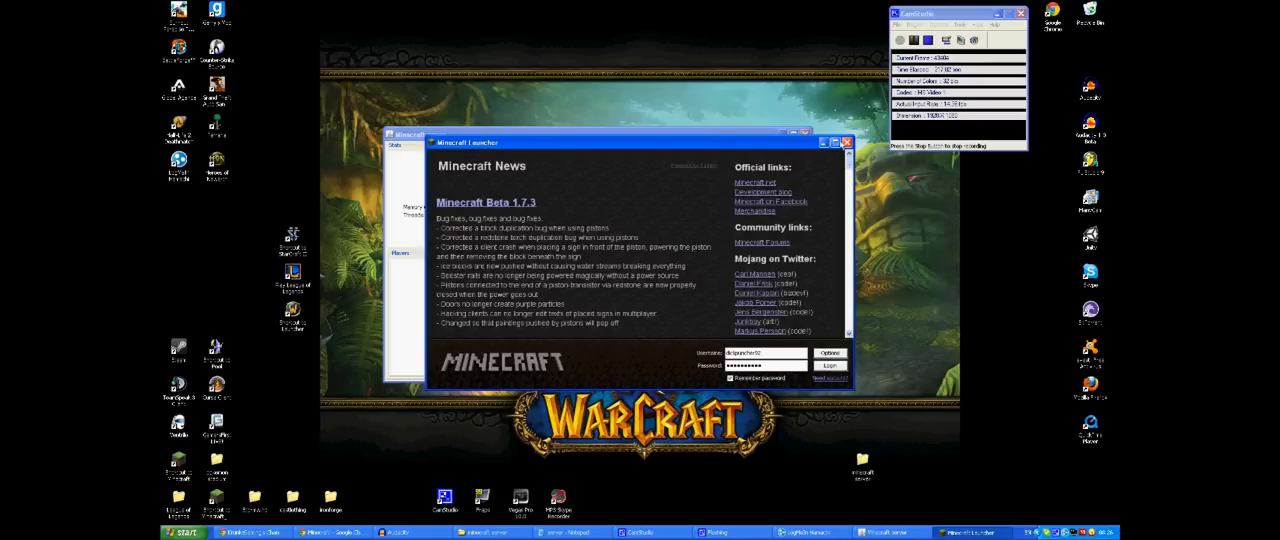
Maximize the Minecraft launcher, log in with the saved account, and choose Multiplayer
left_click(823, 142)
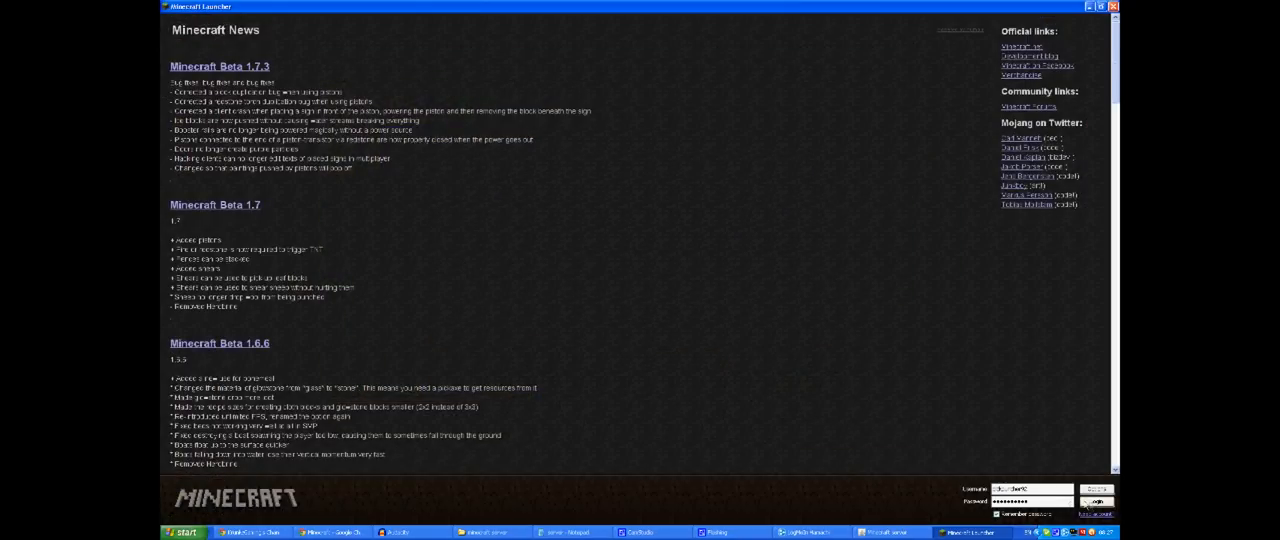
left_click(1096, 491)
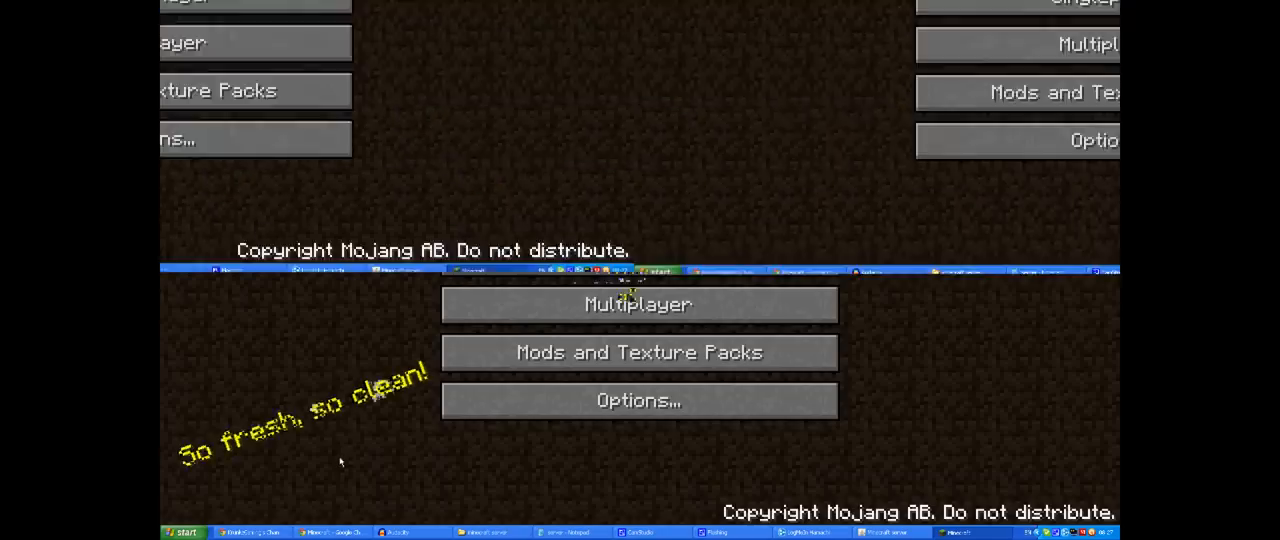
left_click(638, 305)
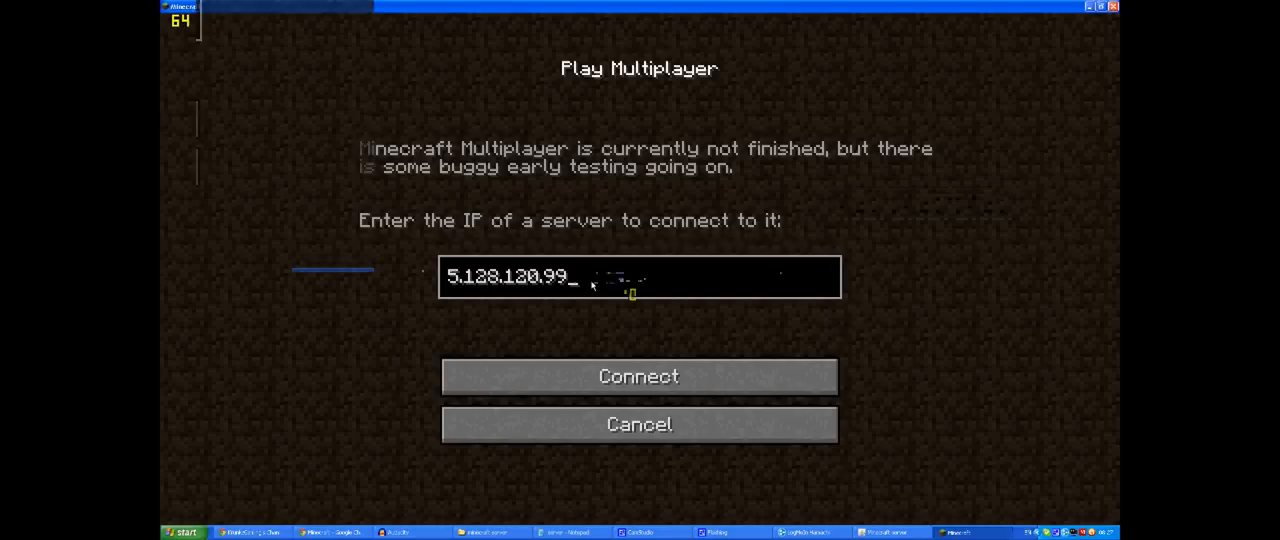
Connect to the multiplayer server at 5.128.120.99
left_click(638, 376)
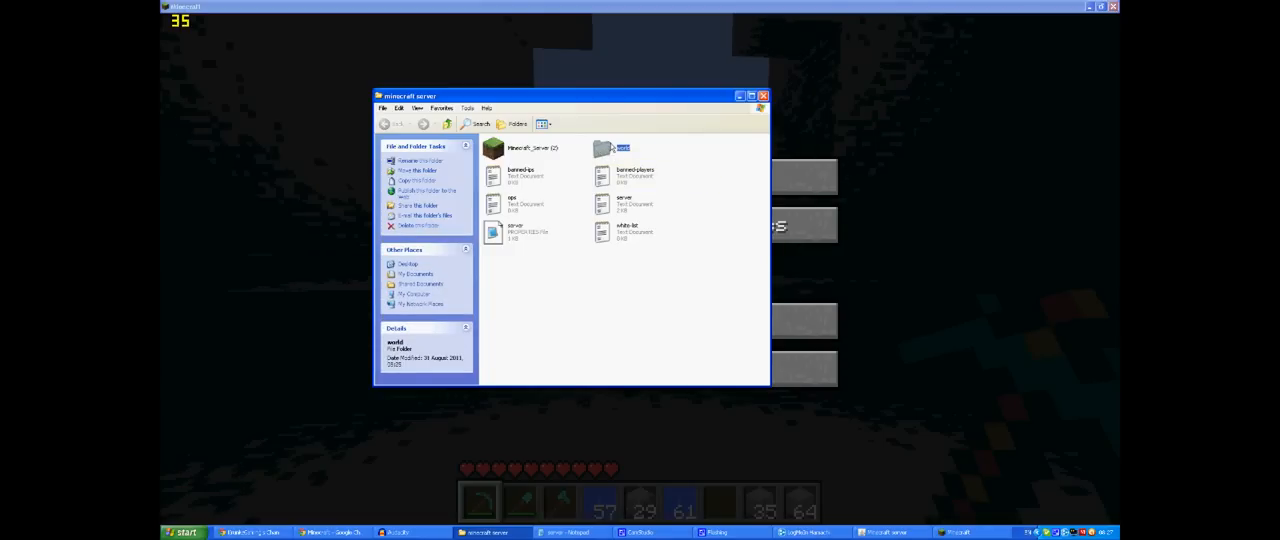
mouse_move(612, 150)
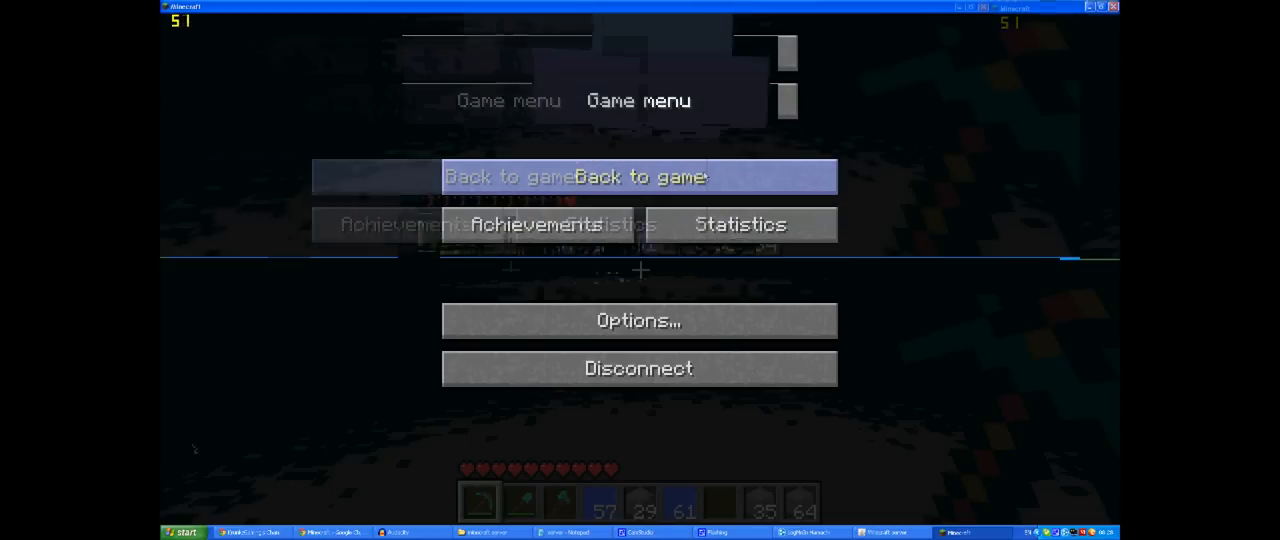
Resume playing on the 5.128.120.99 server from the game menu
left_click(639, 176)
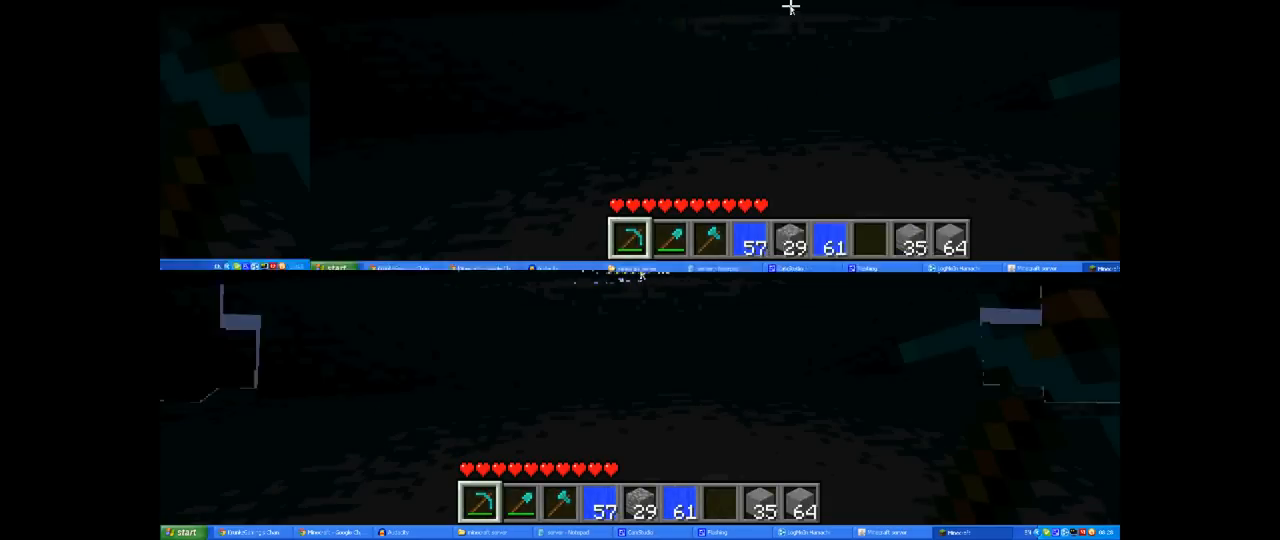